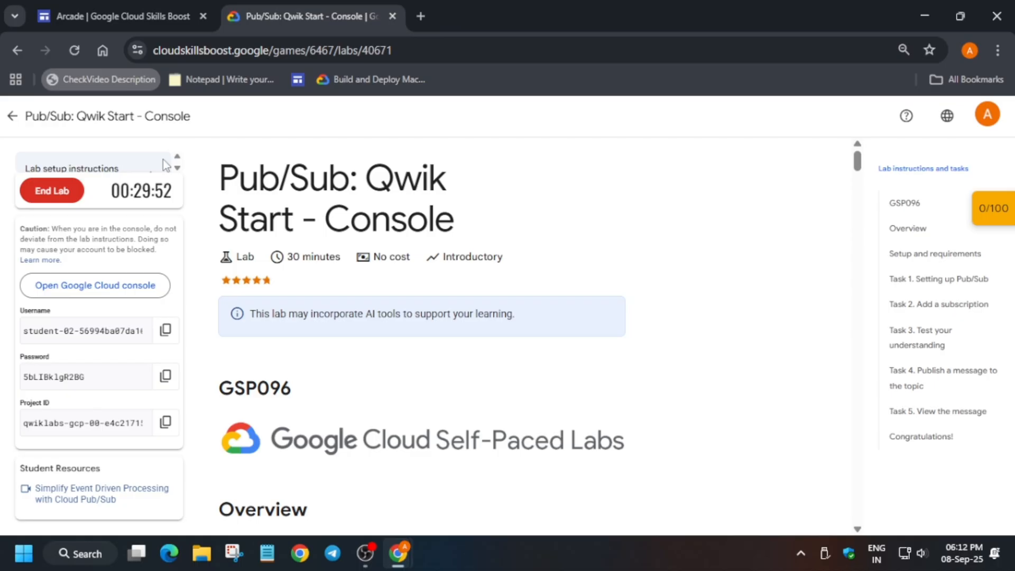
{"action": "mouse_move", "coordinate": [883, 316]}
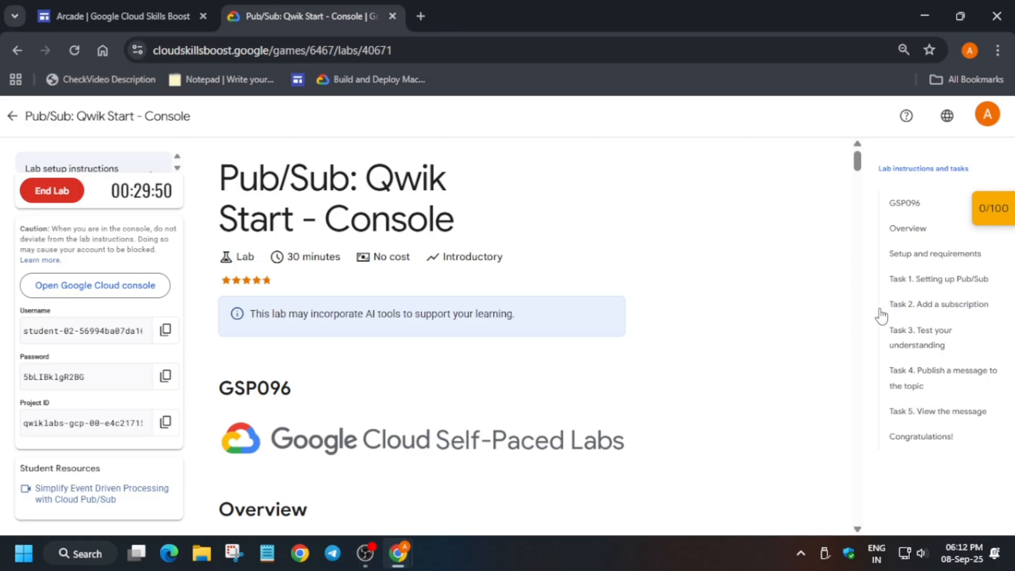
Step: Jump to the Task 1 Pub/Sub setup instructions and hide the Checkpoints panel
{"action": "left_click", "coordinate": [938, 280]}
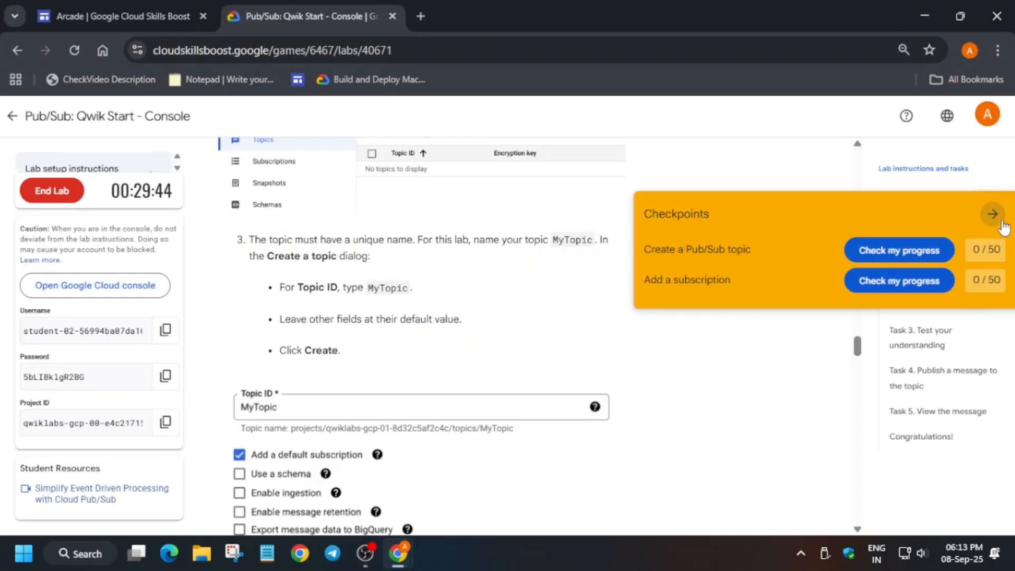
{"action": "left_click", "coordinate": [95, 286]}
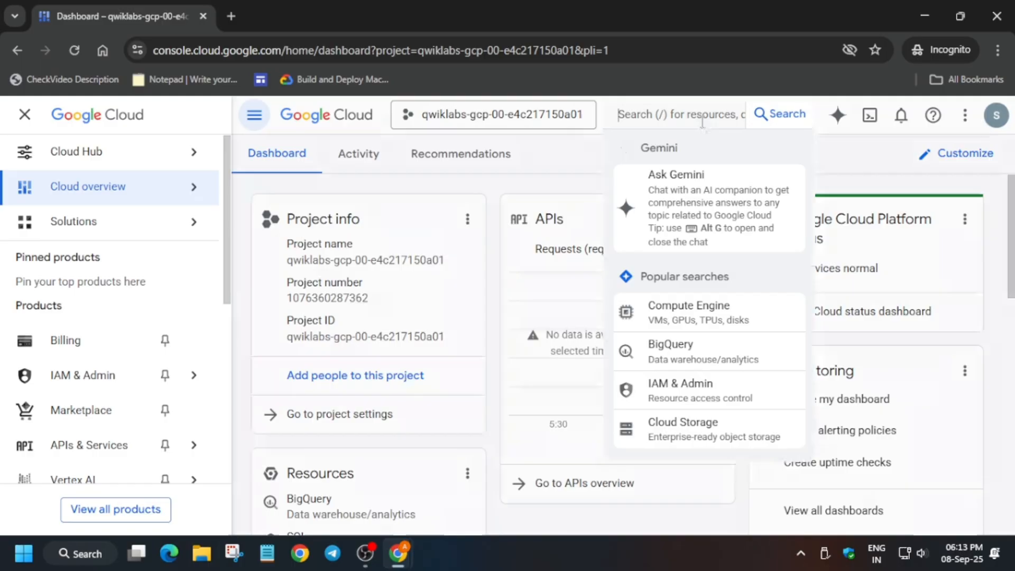
Step: Search 'pub sub', go to the Pub/Sub Topics page, and start a new topic
{"action": "type", "text": "pu"}
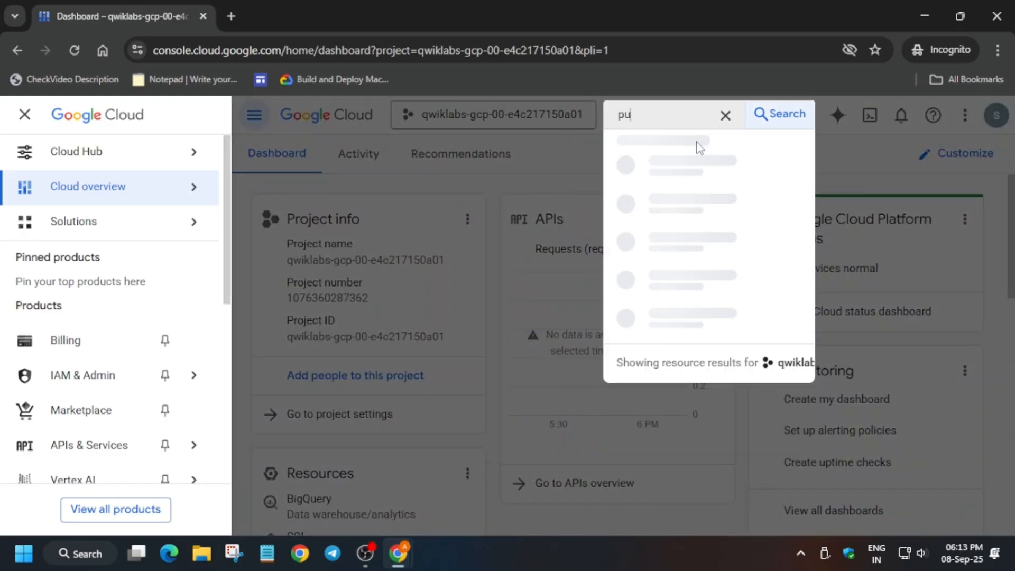
{"action": "type", "text": "b sub"}
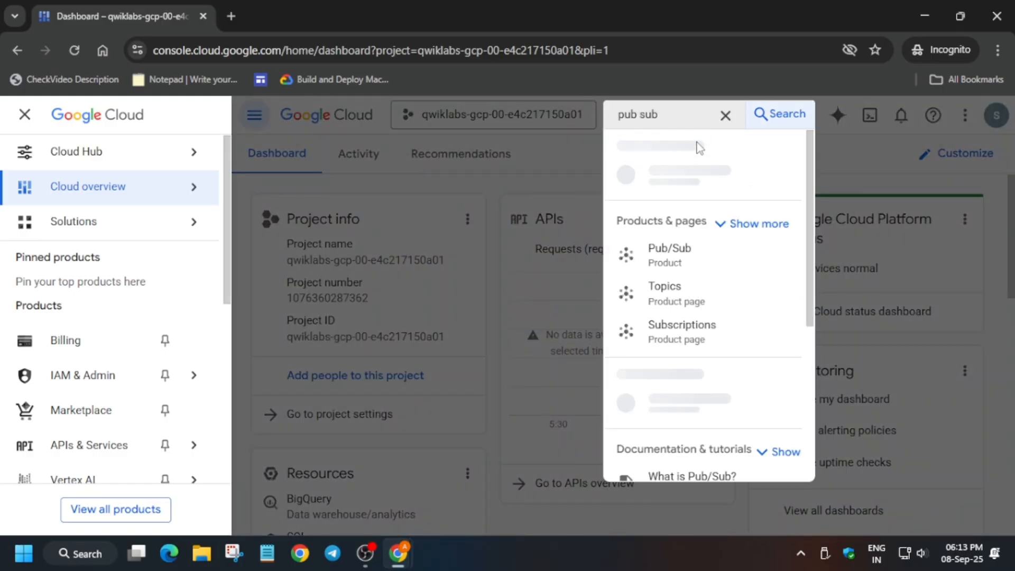
{"action": "left_click", "coordinate": [672, 156]}
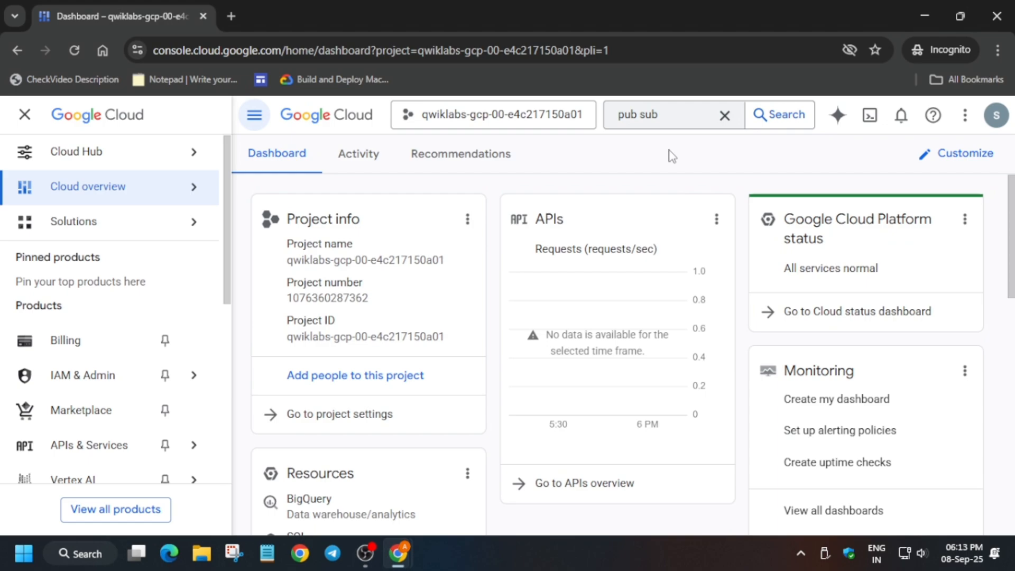
{"action": "left_click", "coordinate": [780, 115]}
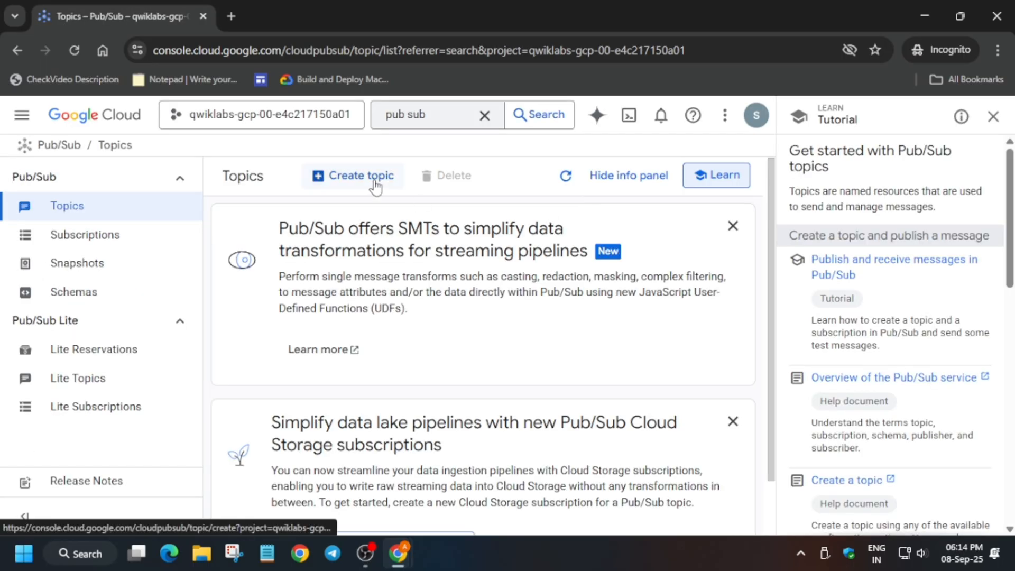
{"action": "left_click", "coordinate": [352, 176]}
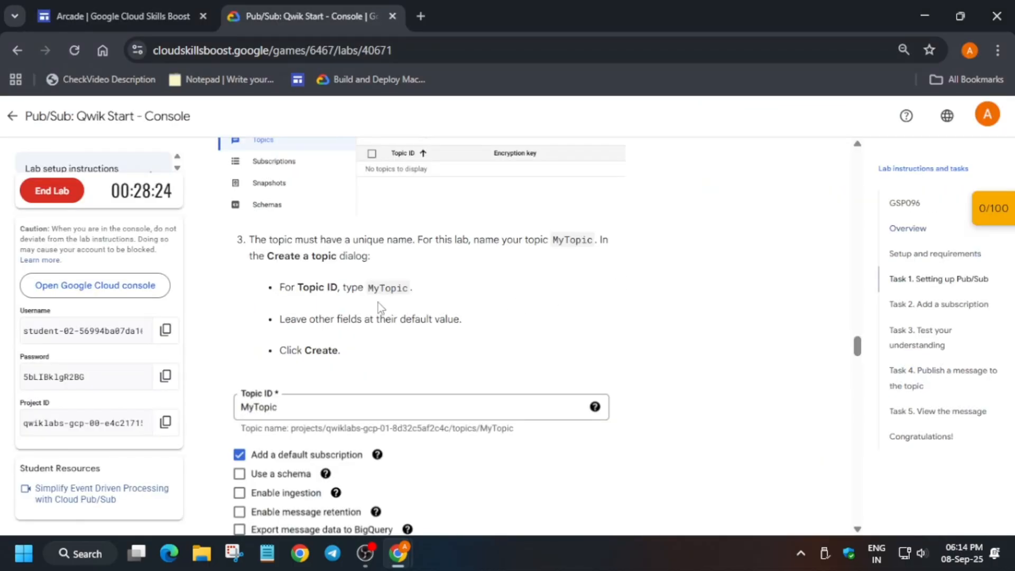
Step: Copy the topic name MyTopic from the instructions and scroll past the Create step
{"action": "double_click", "coordinate": [387, 288]}
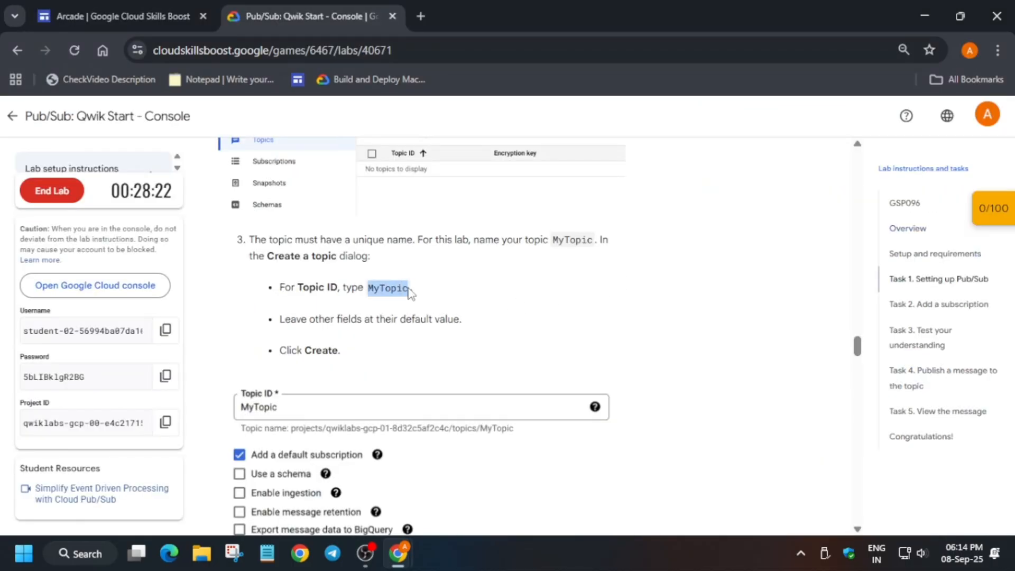
{"action": "scroll", "scroll_direction": "down", "scroll_amount": 3}
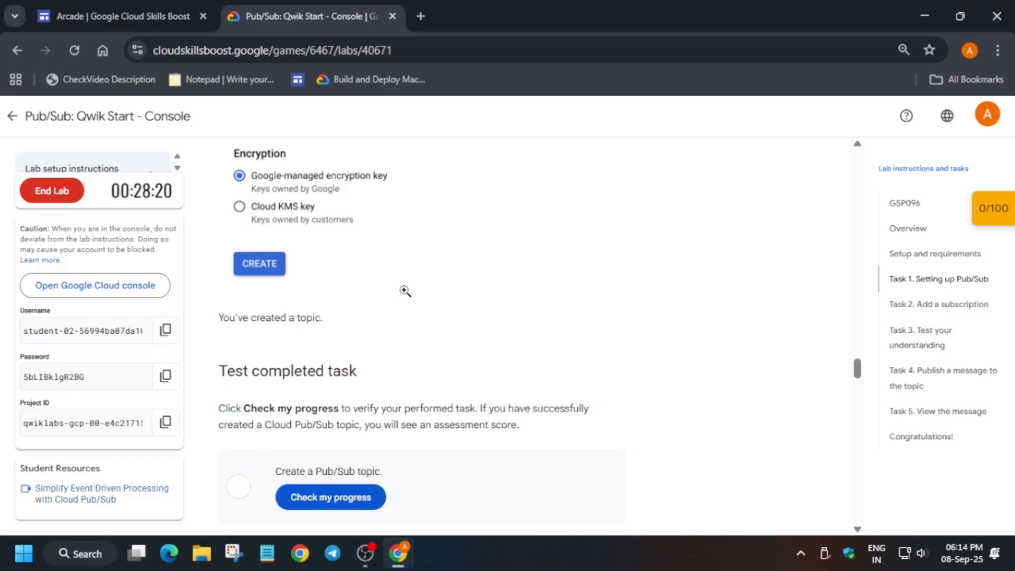
{"action": "scroll", "scroll_direction": "down", "scroll_amount": 3}
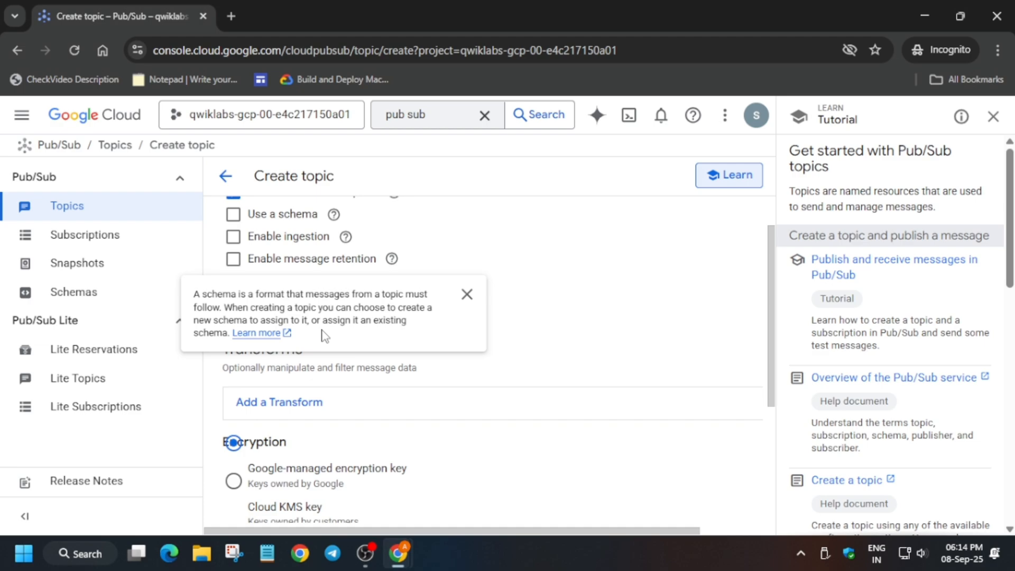
Step: Submit the MyTopic topic with default Google-managed encryption and close the Learn tutorial panel
{"action": "scroll", "scroll_direction": "down", "scroll_amount": 3}
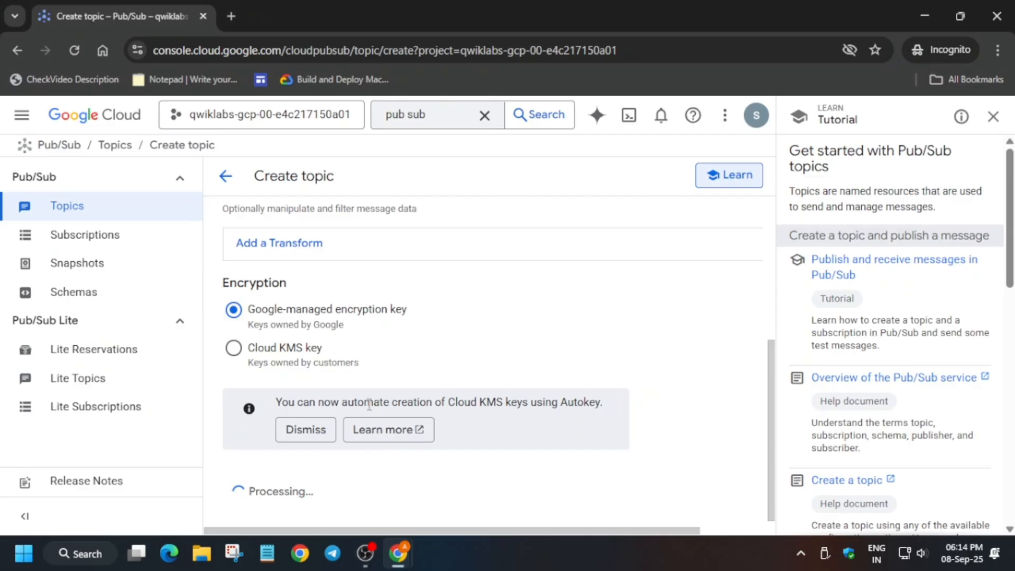
{"action": "left_click", "coordinate": [997, 117]}
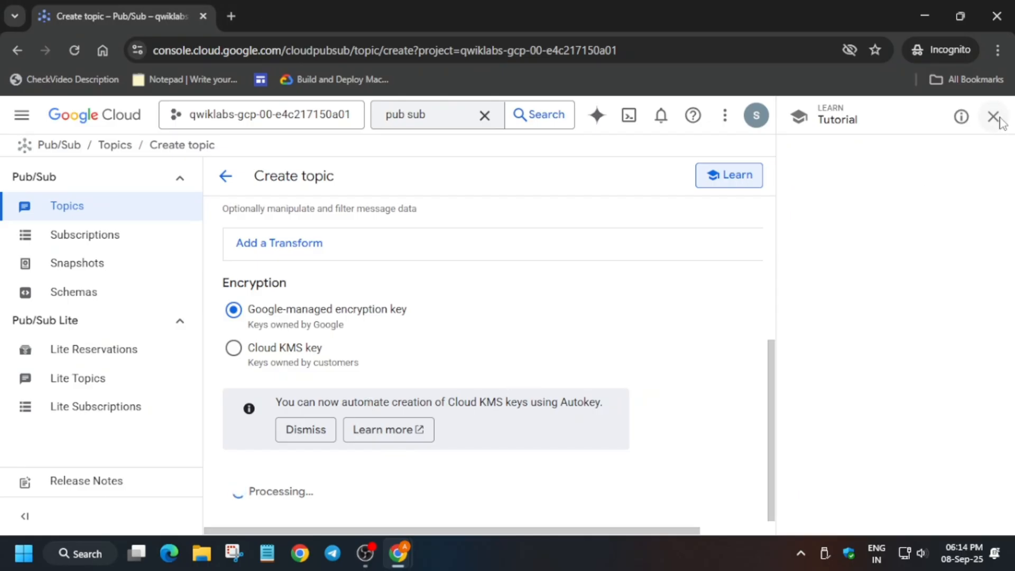
{"action": "left_click", "coordinate": [997, 116]}
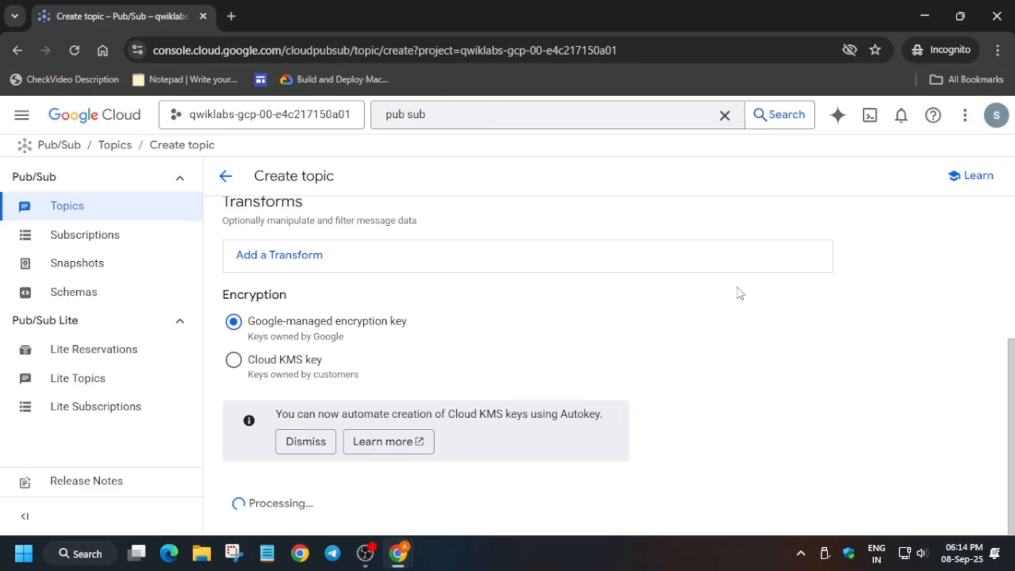
{"action": "mouse_move", "coordinate": [741, 288]}
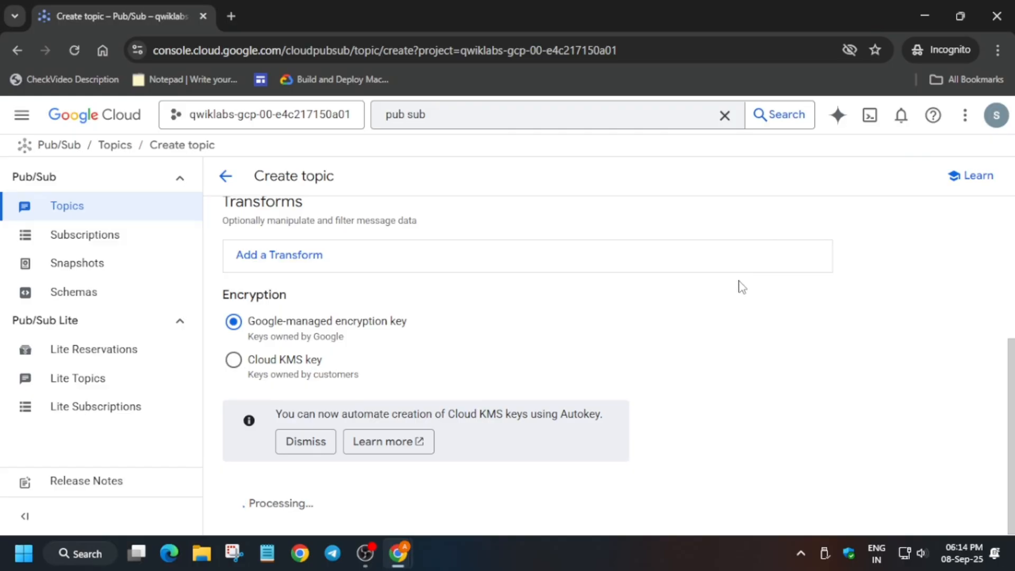